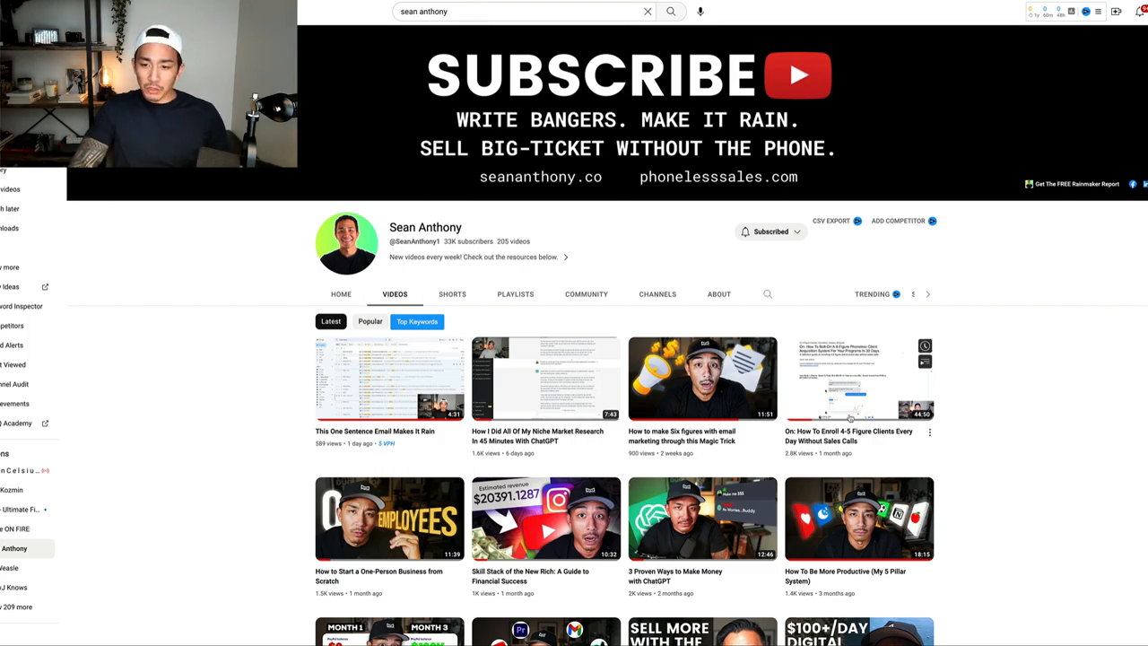
Browse the channel, open 'This One Sentence Email Makes It Rain' and expand its description
scroll(down, 3)
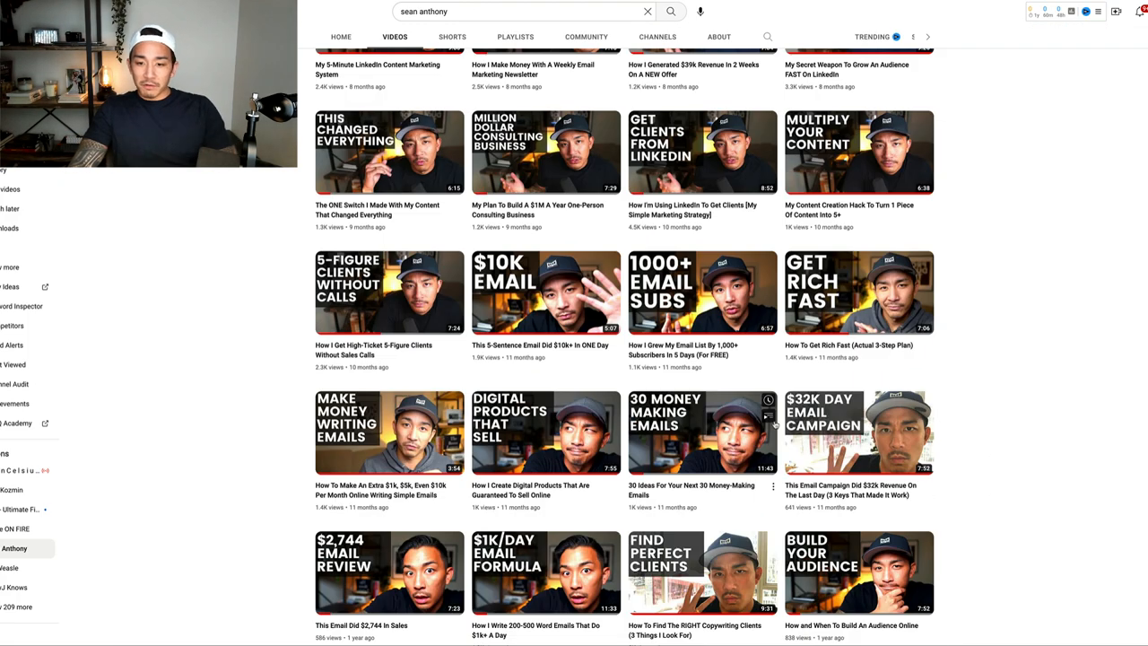
scroll(down, 3)
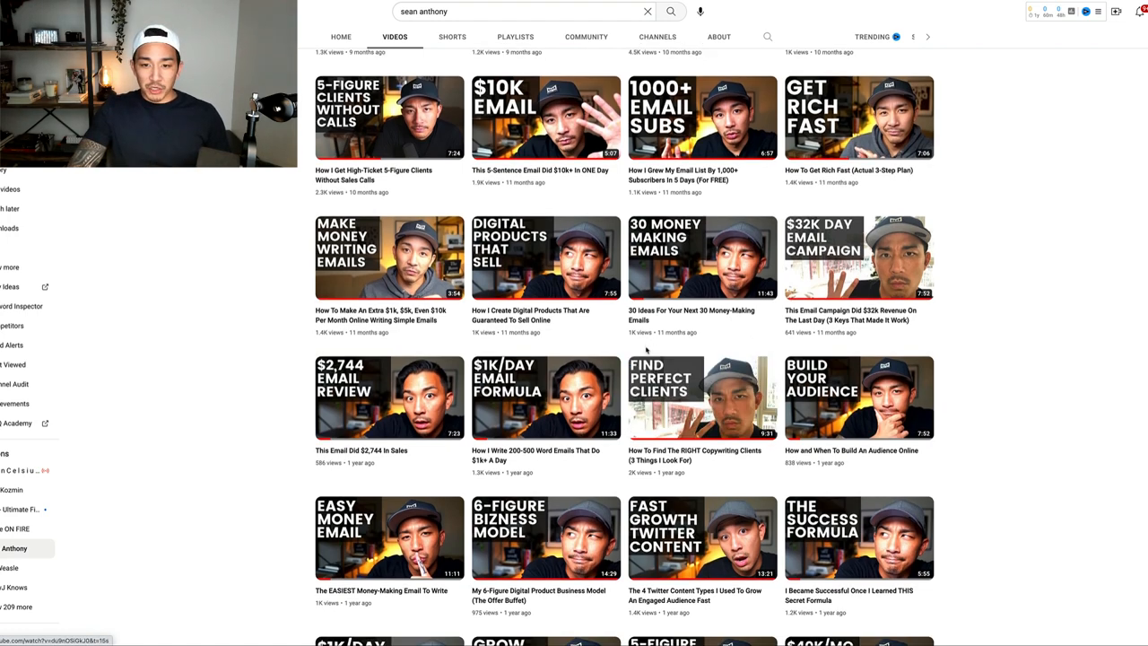
scroll(down, 3)
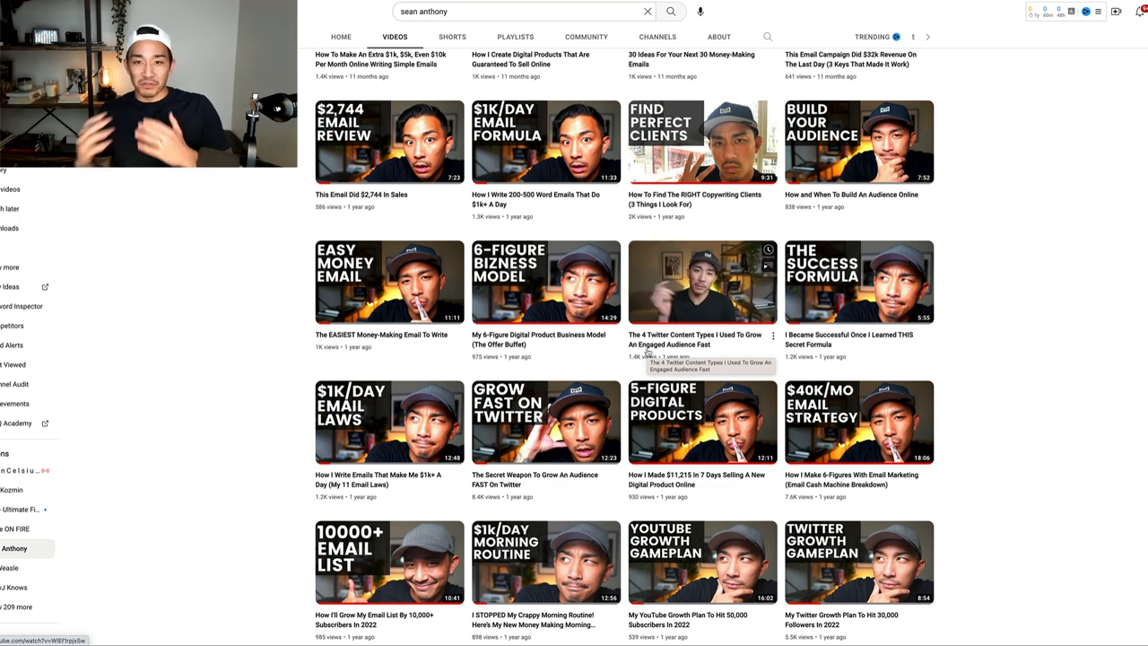
scroll(down, 3)
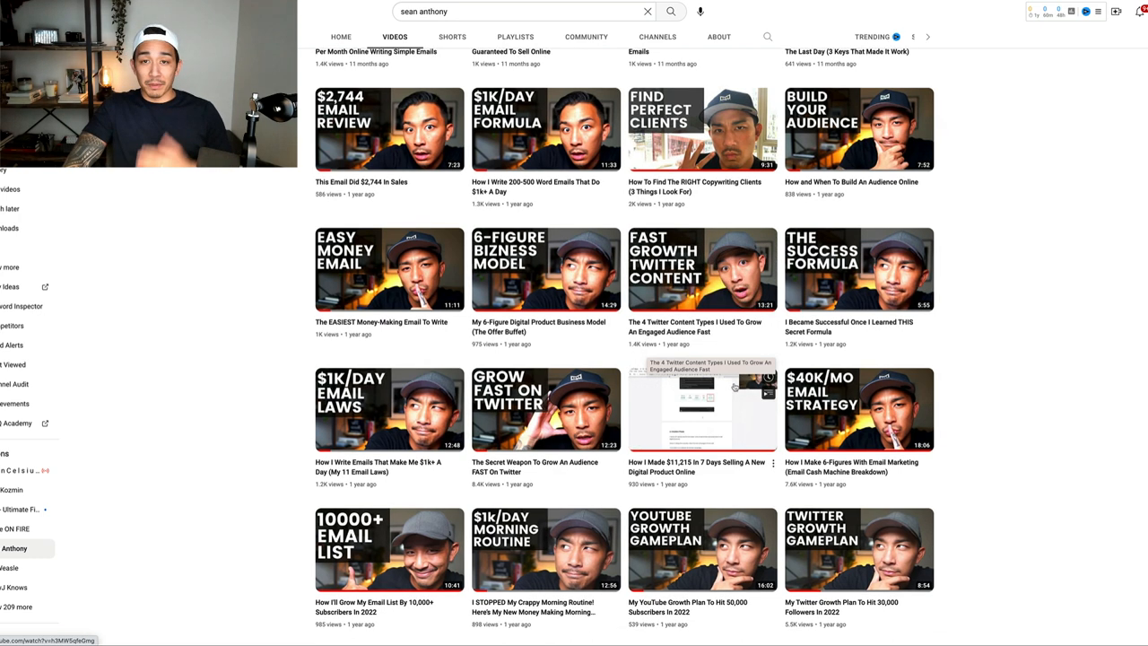
scroll(down, 3)
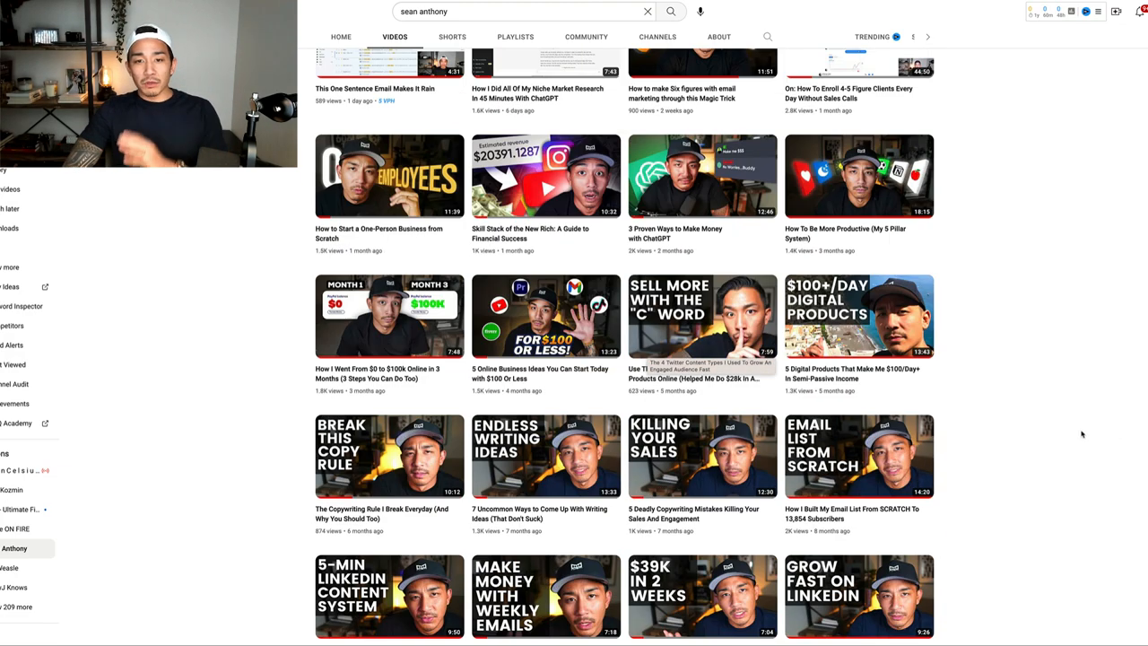
scroll(up, 3)
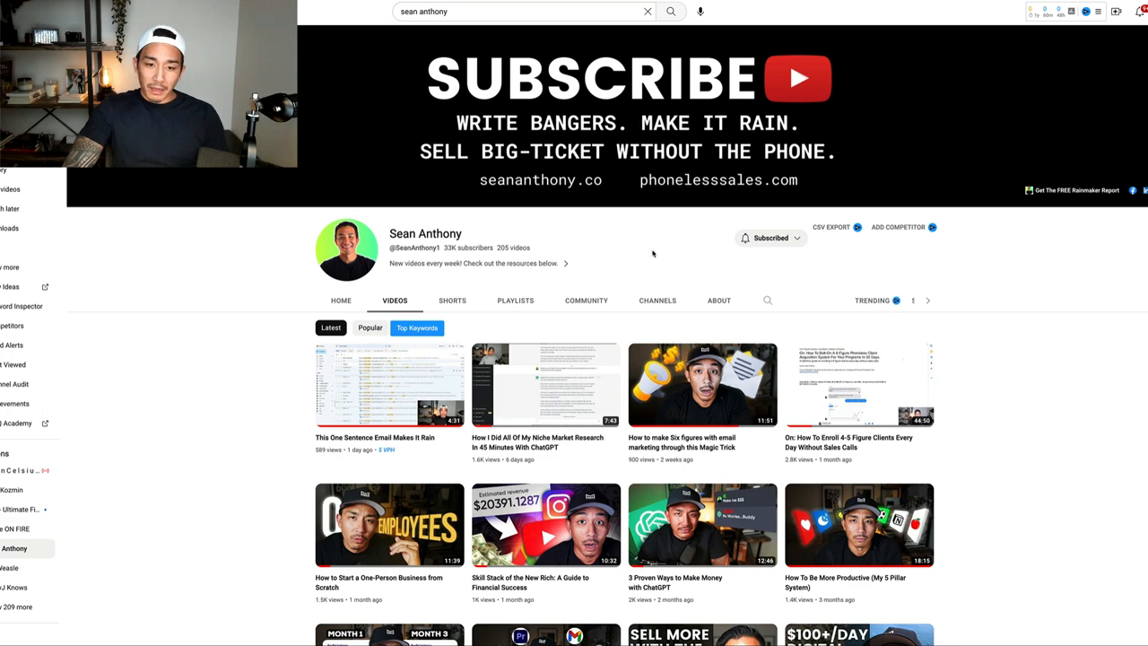
mouse_move(545, 385)
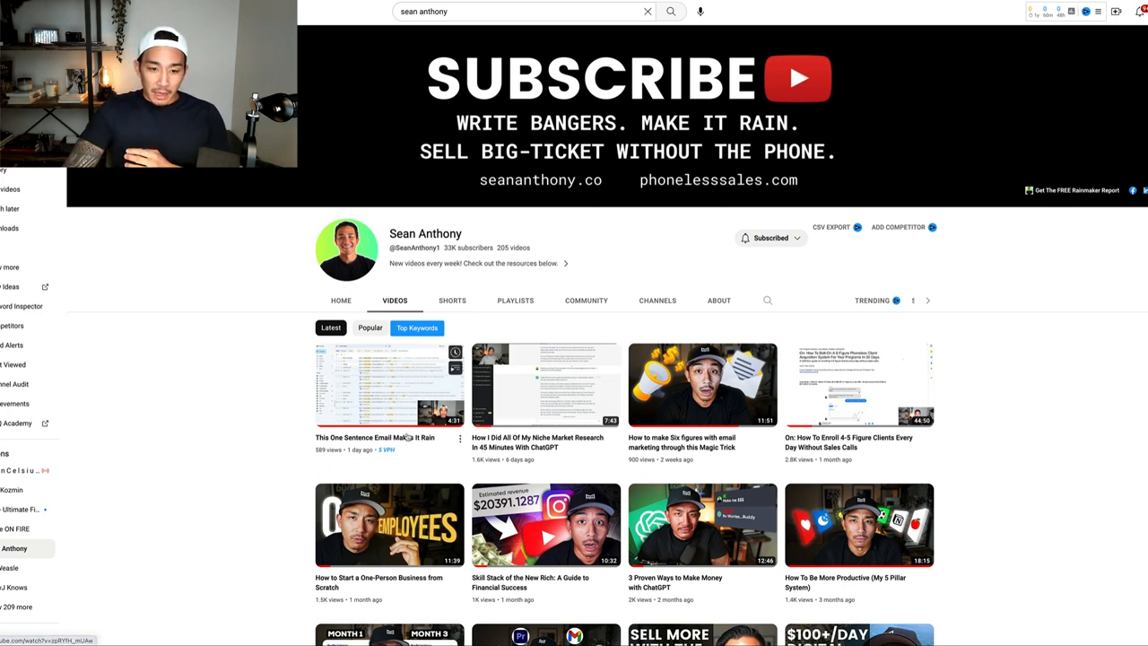
click(389, 385)
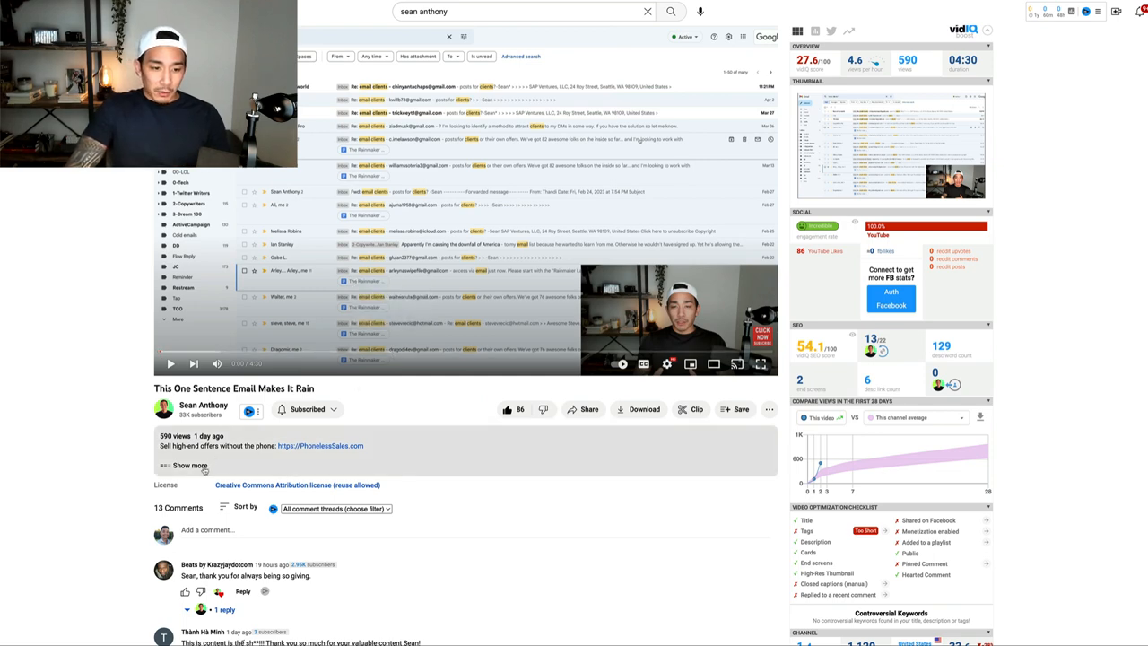
click(188, 465)
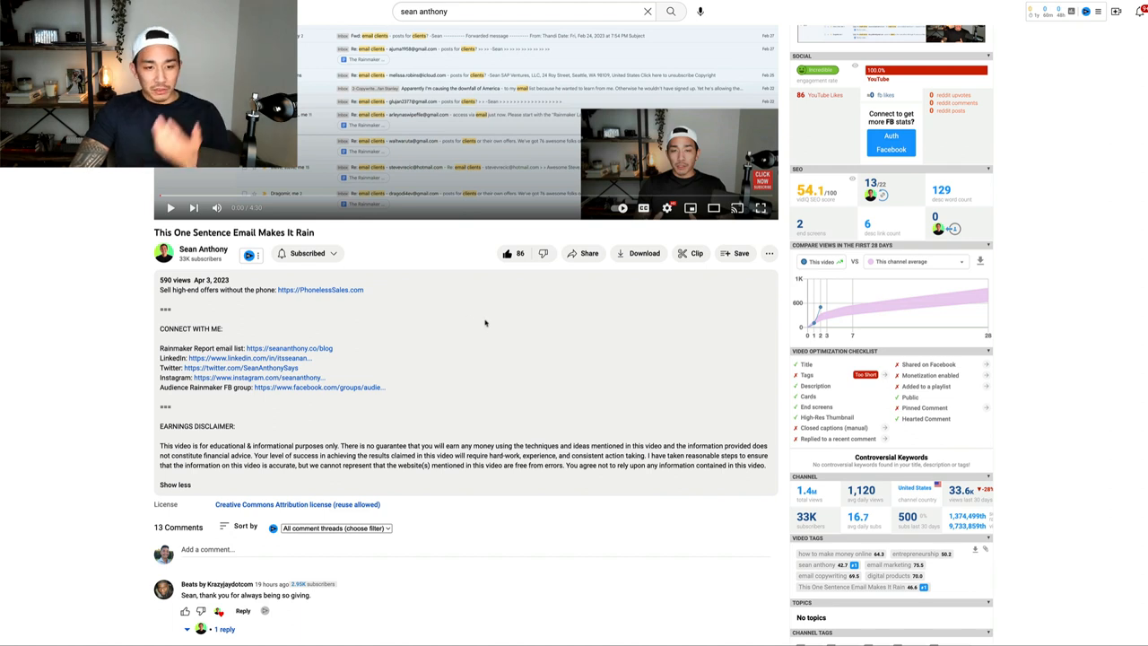
mouse_move(324, 348)
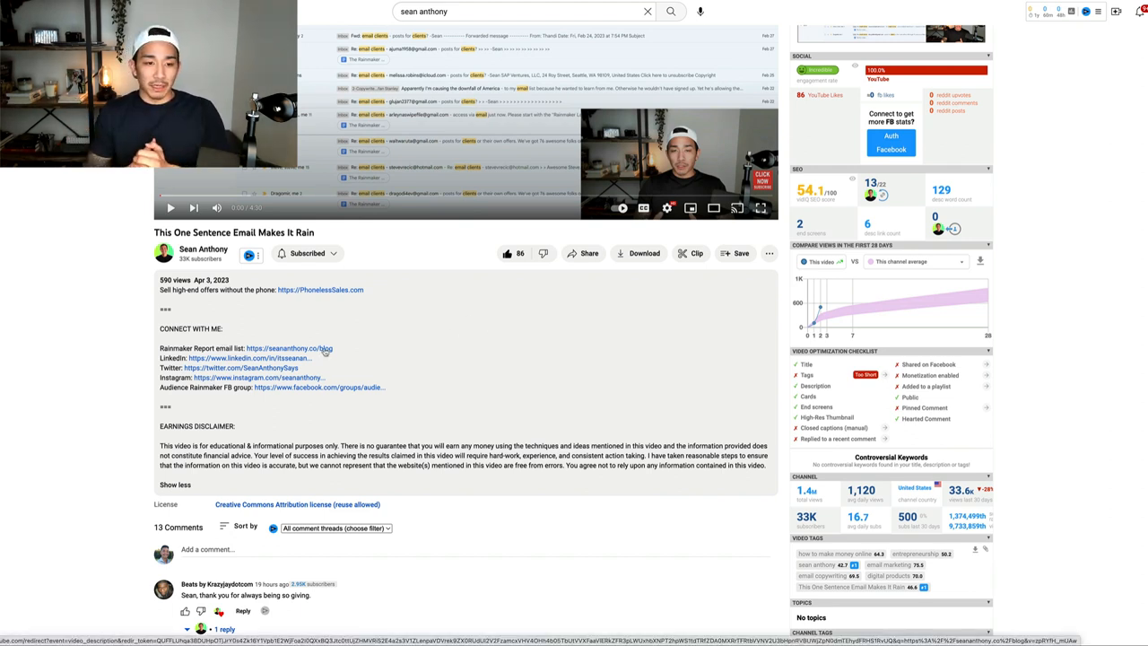
mouse_move(332, 354)
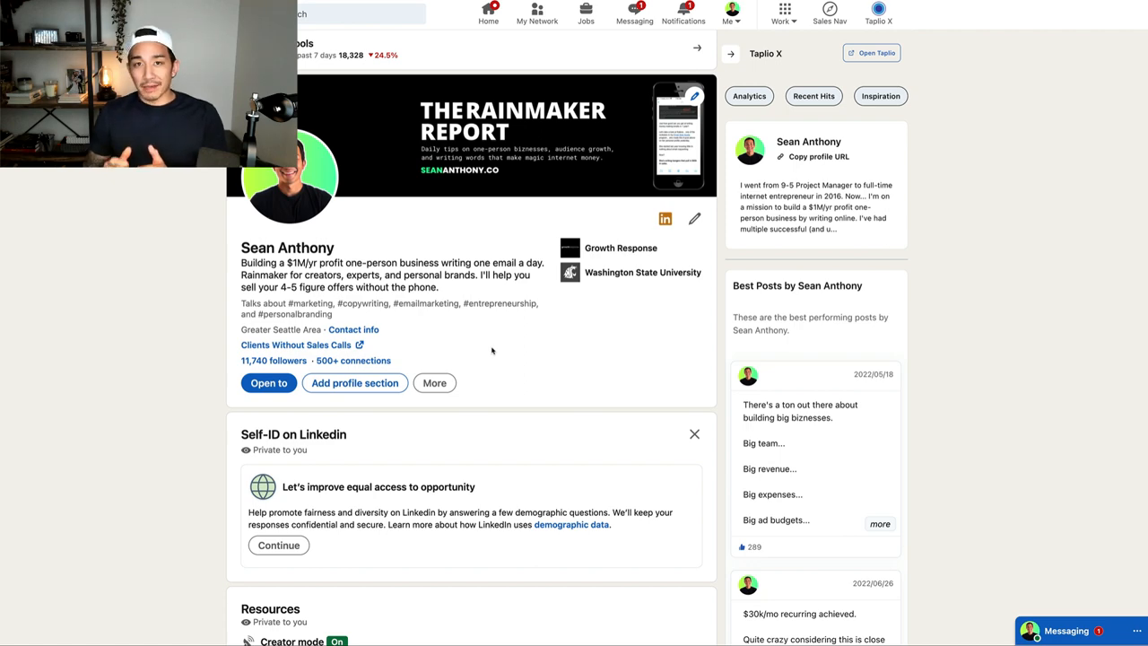
scroll(down, 3)
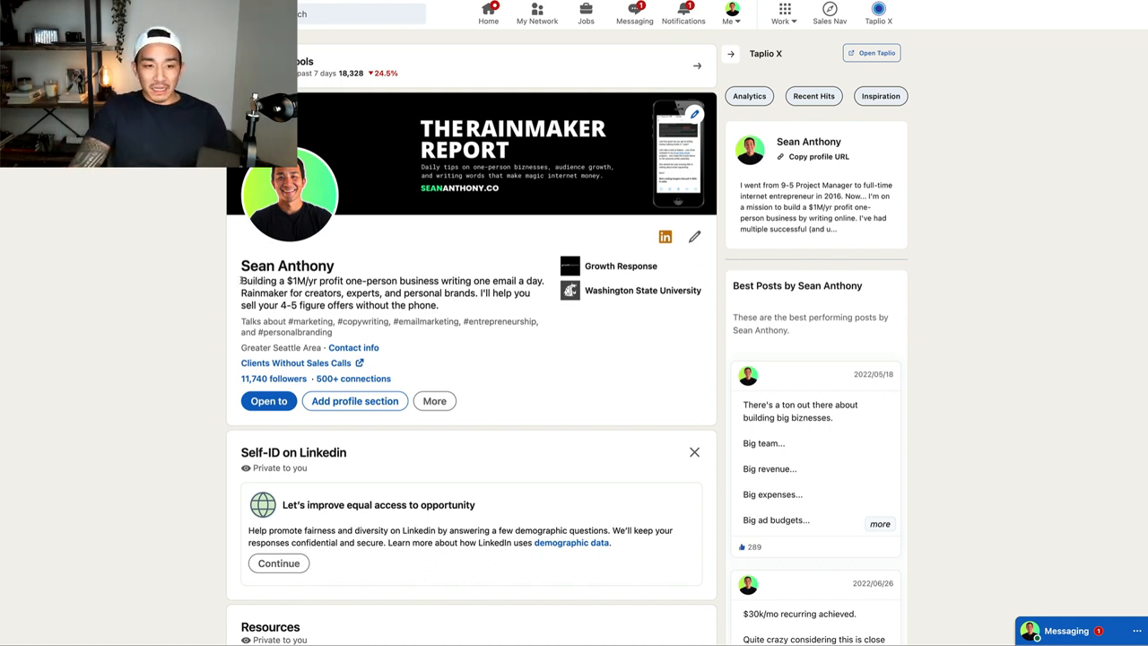
mouse_move(377, 230)
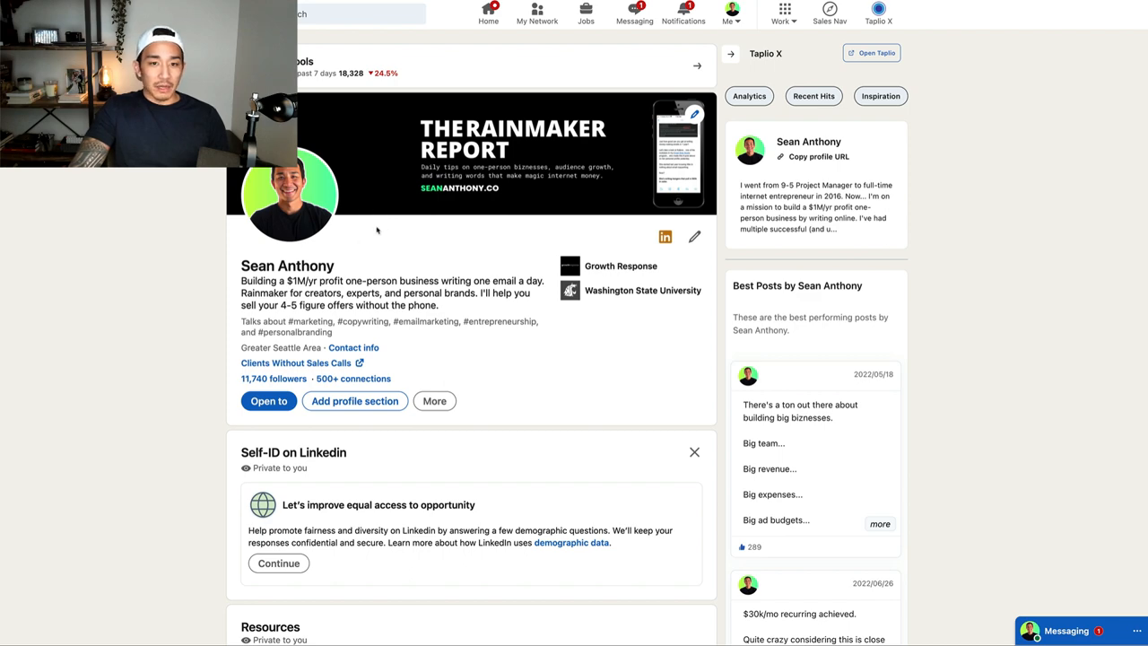
scroll(down, 3)
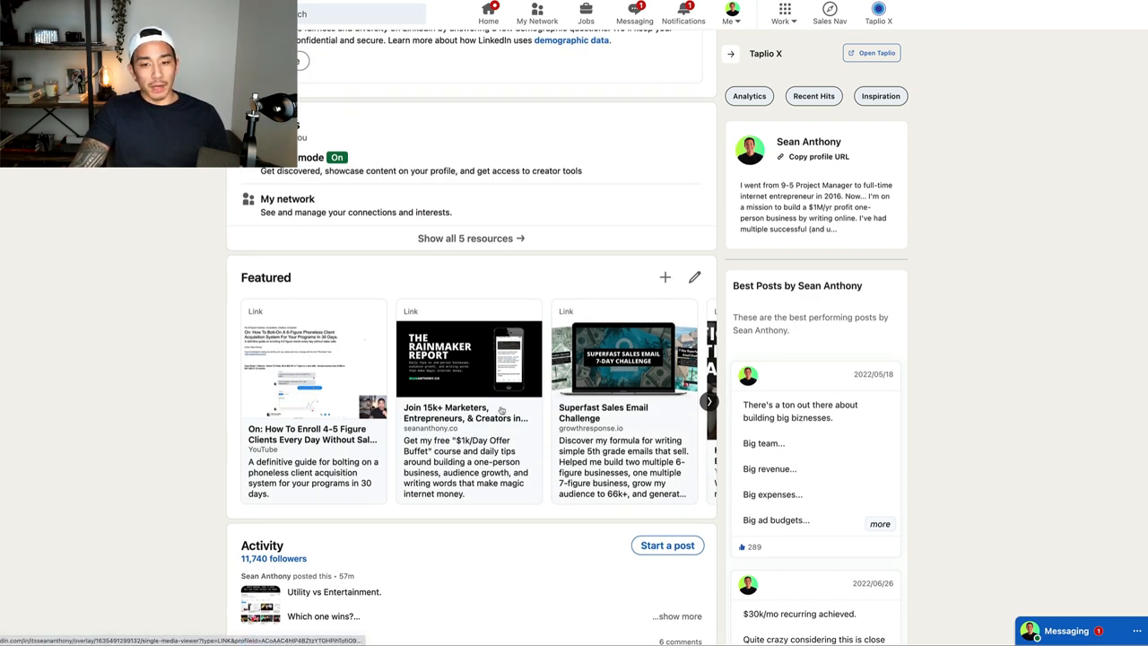
scroll(down, 3)
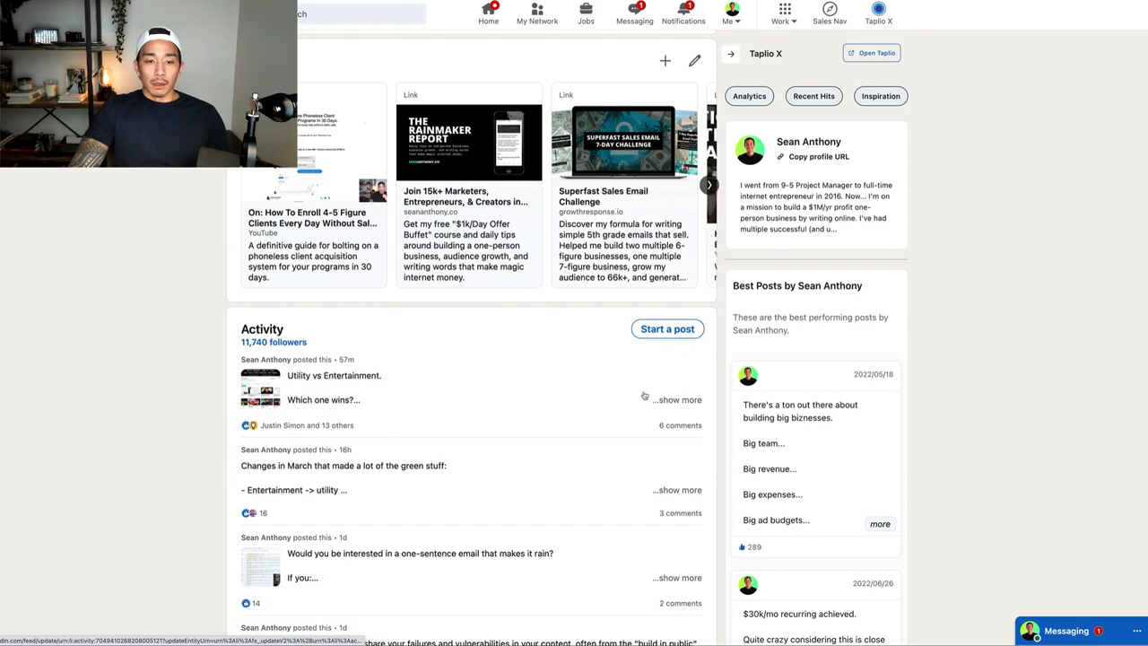
scroll(down, 3)
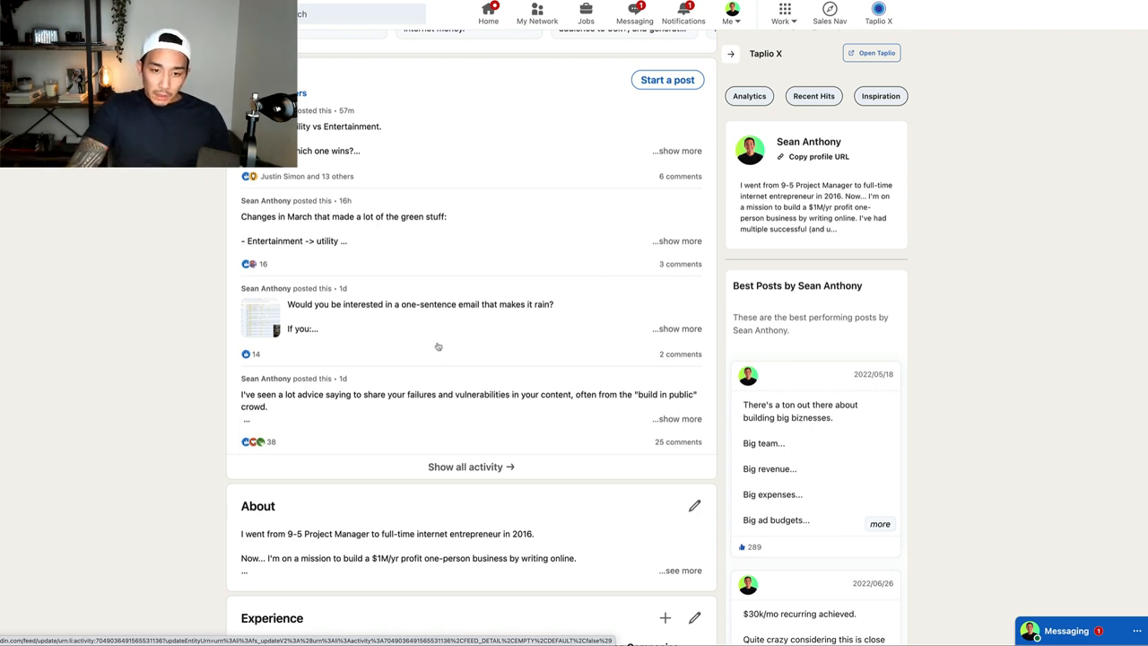
click(471, 466)
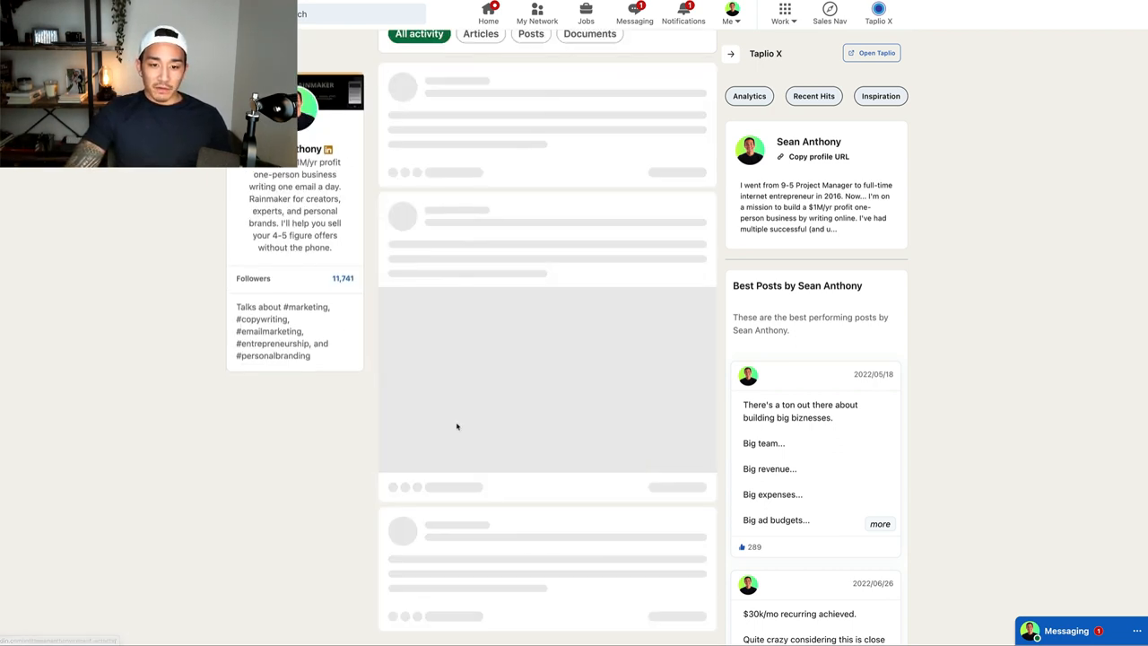
click(530, 88)
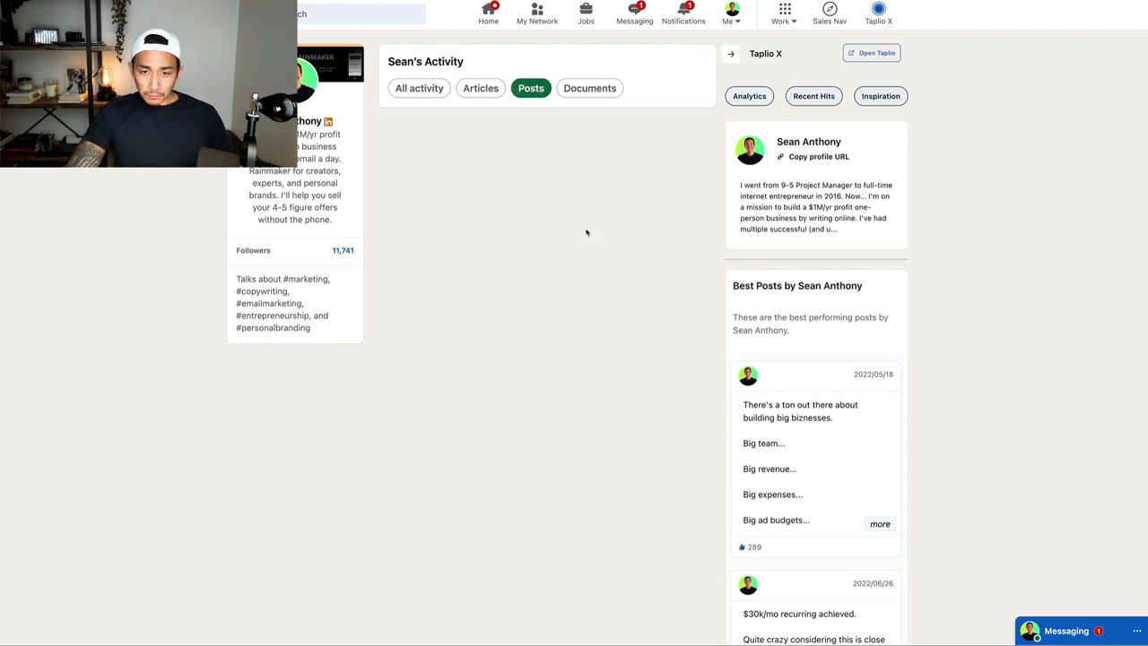
scroll(down, 3)
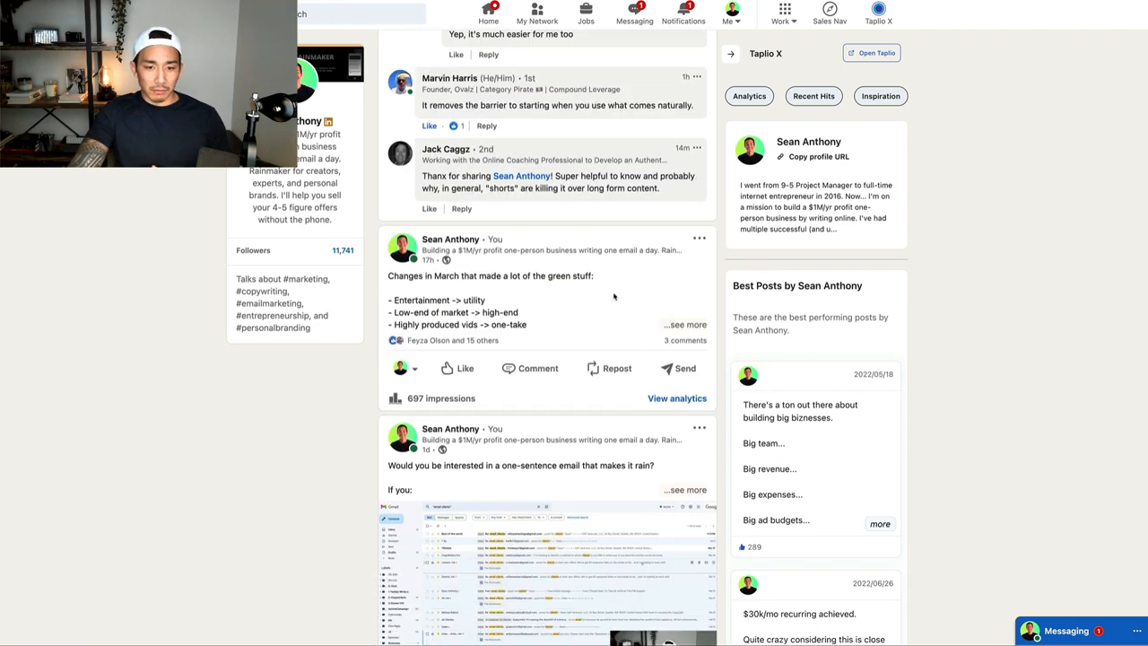
scroll(down, 3)
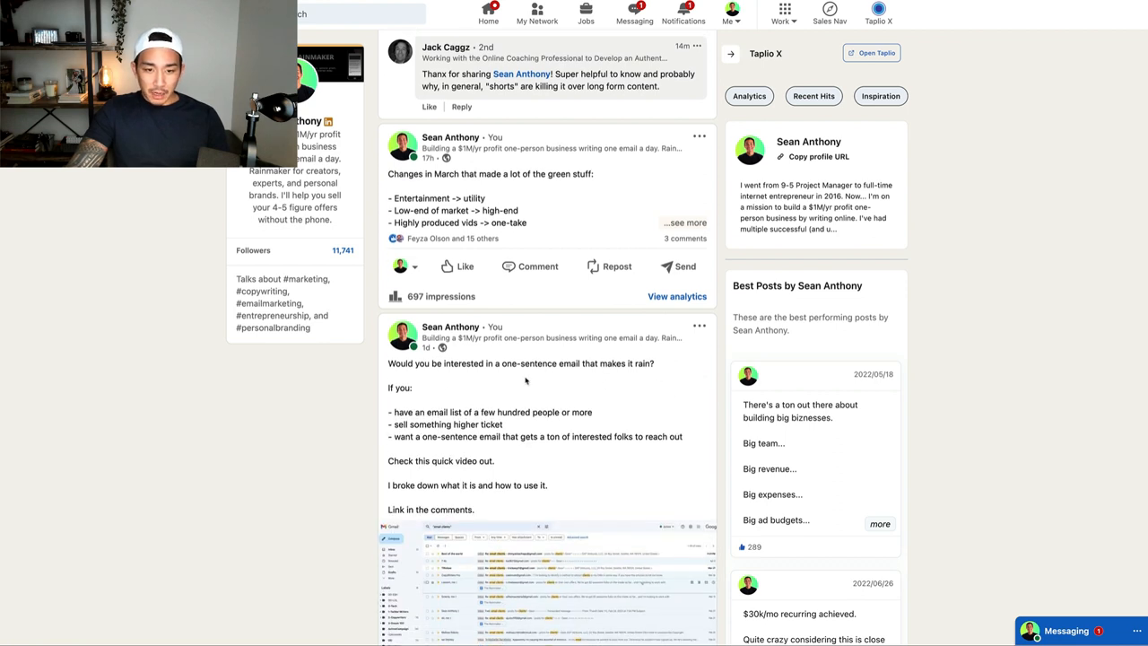
scroll(down, 3)
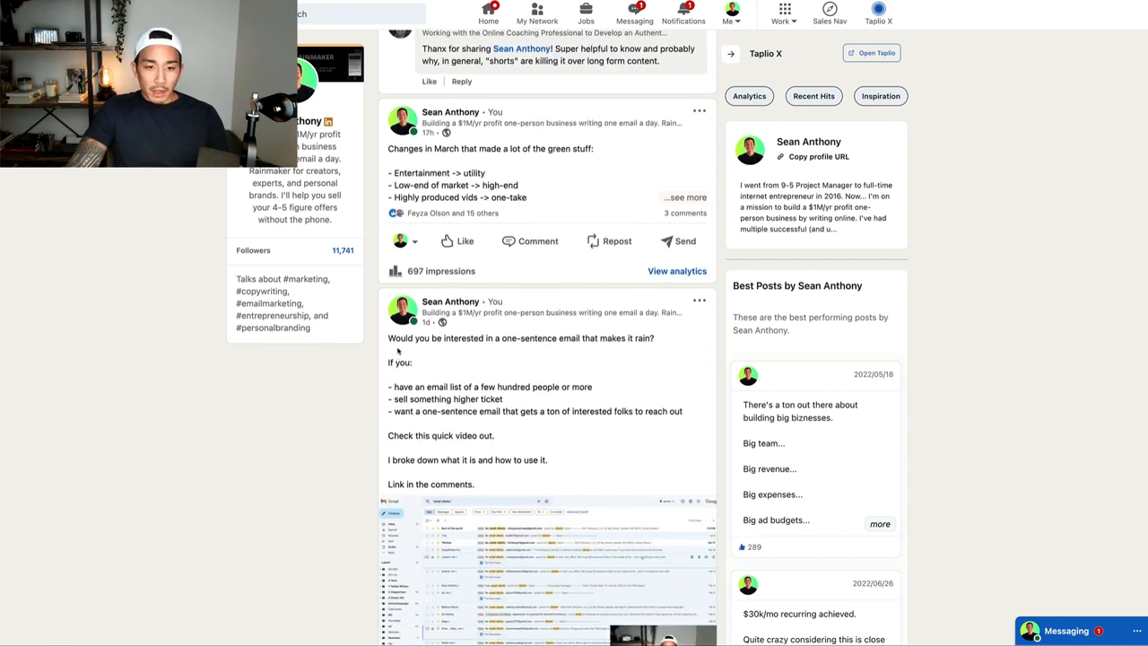
scroll(down, 3)
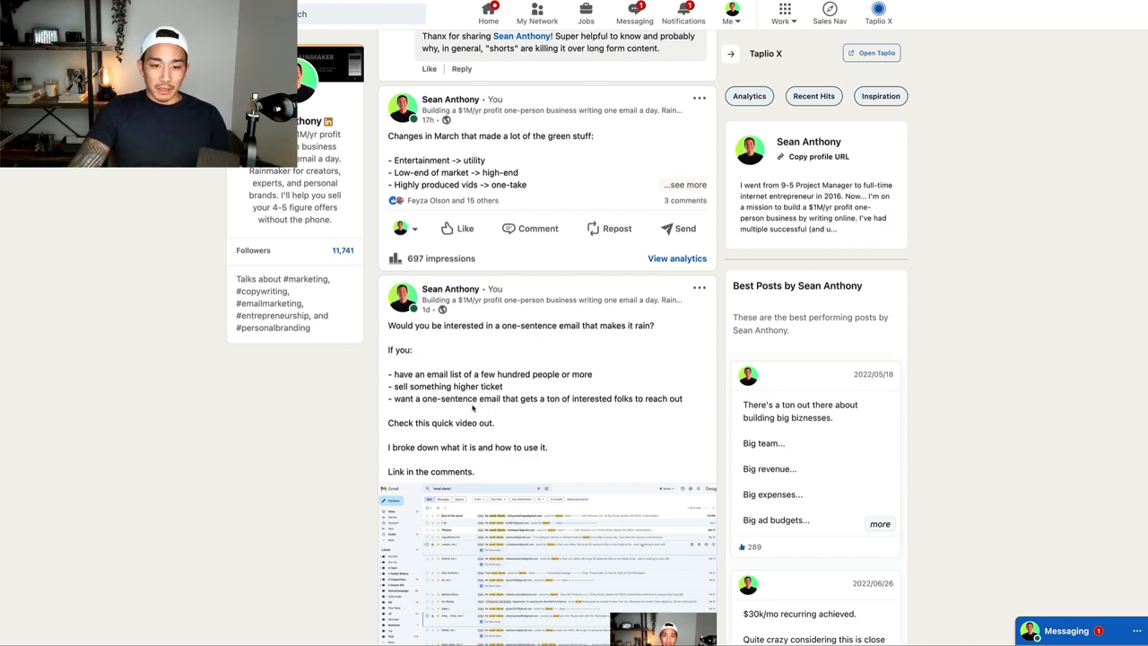
mouse_move(506, 407)
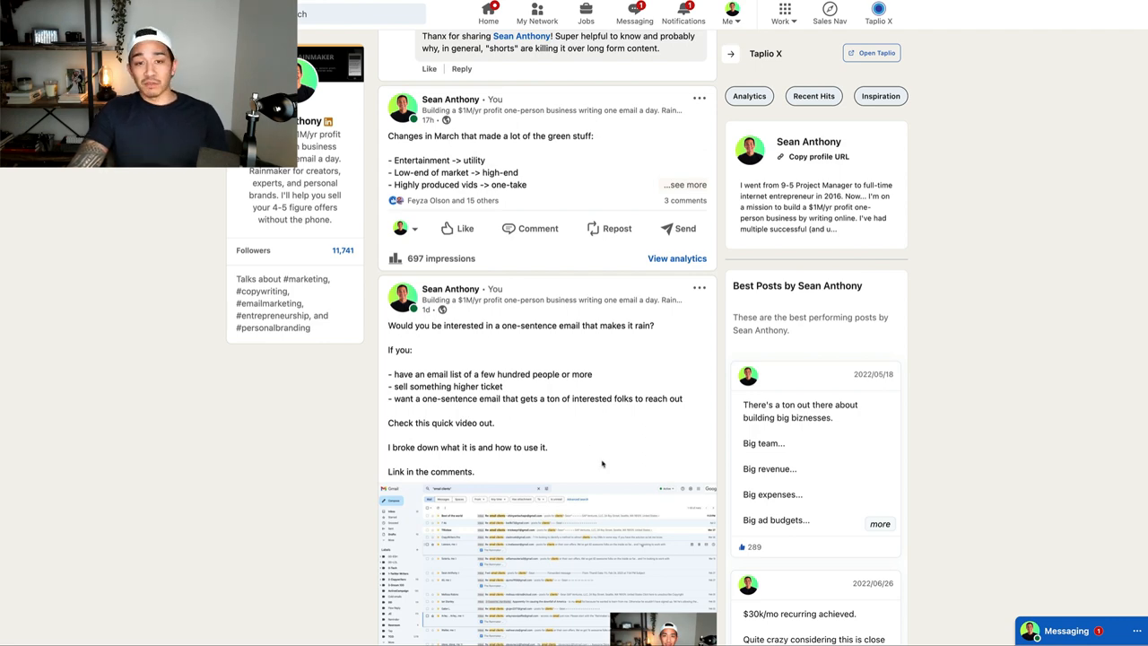
scroll(down, 3)
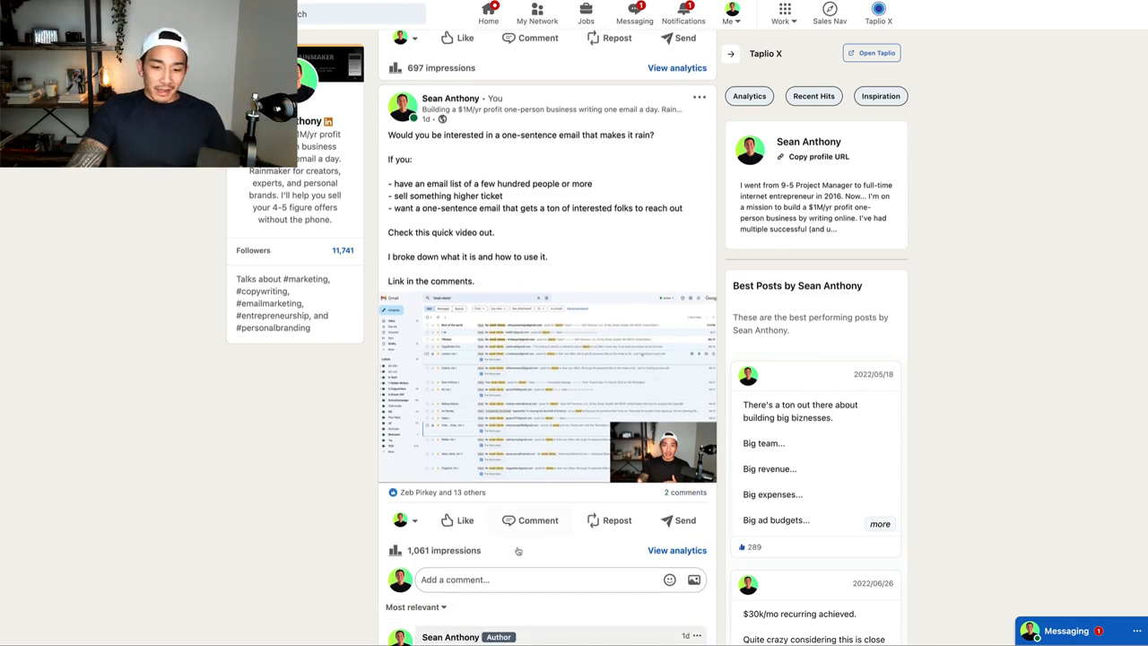
scroll(down, 3)
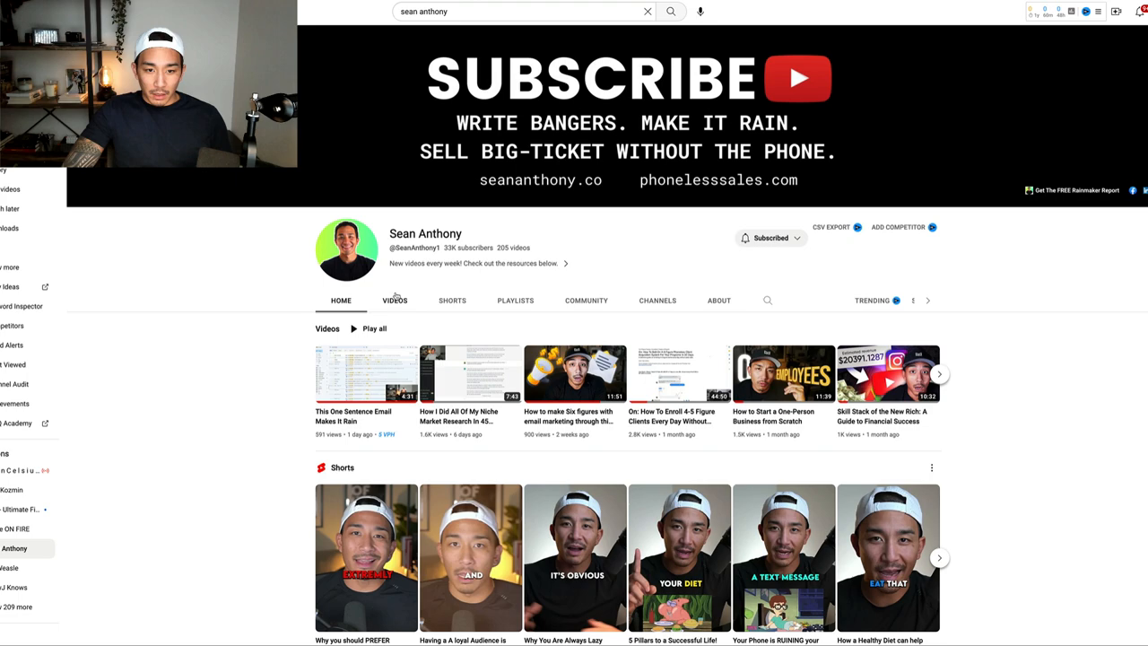
List the channel's uploaded videos and scroll the reopened video's description to the LinkedIn link
click(393, 300)
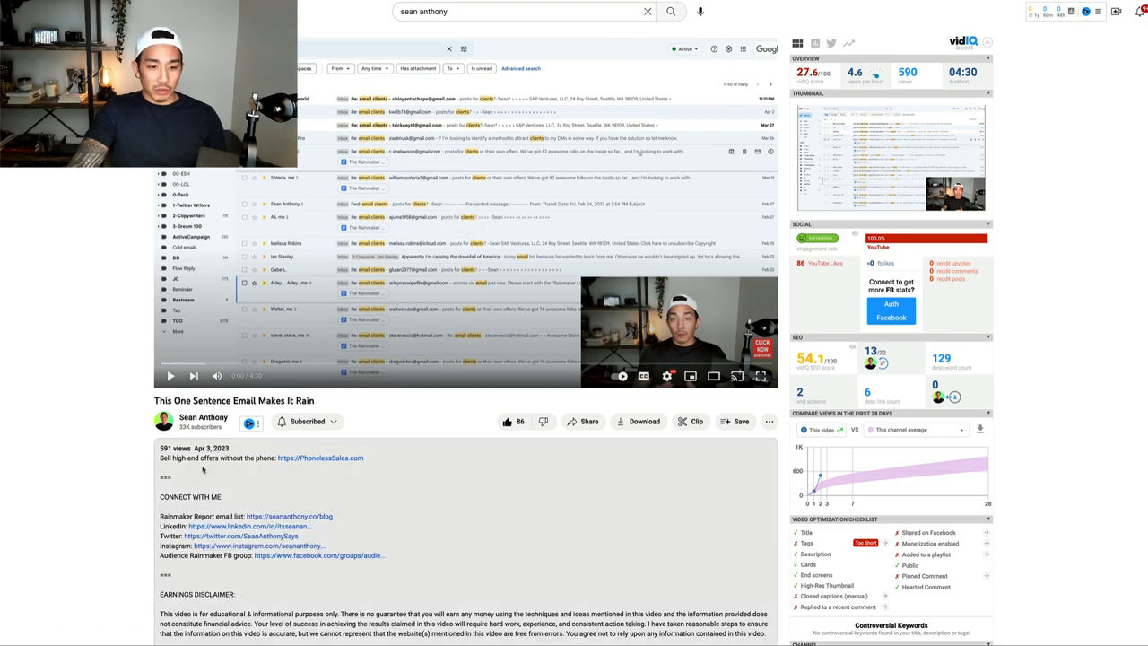
scroll(down, 3)
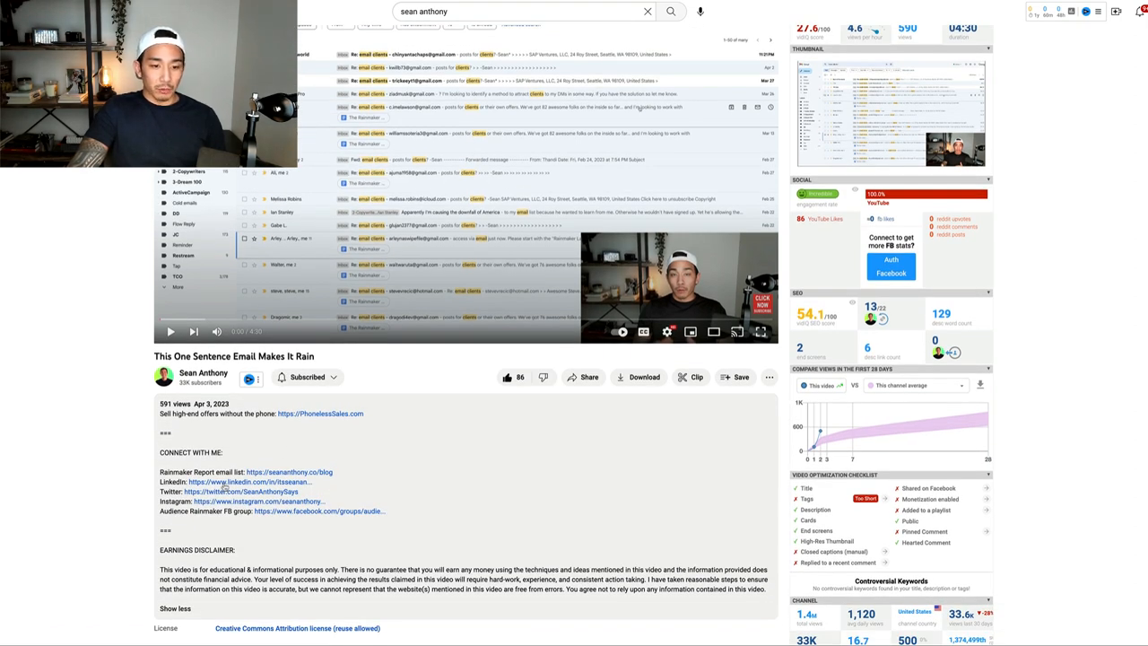